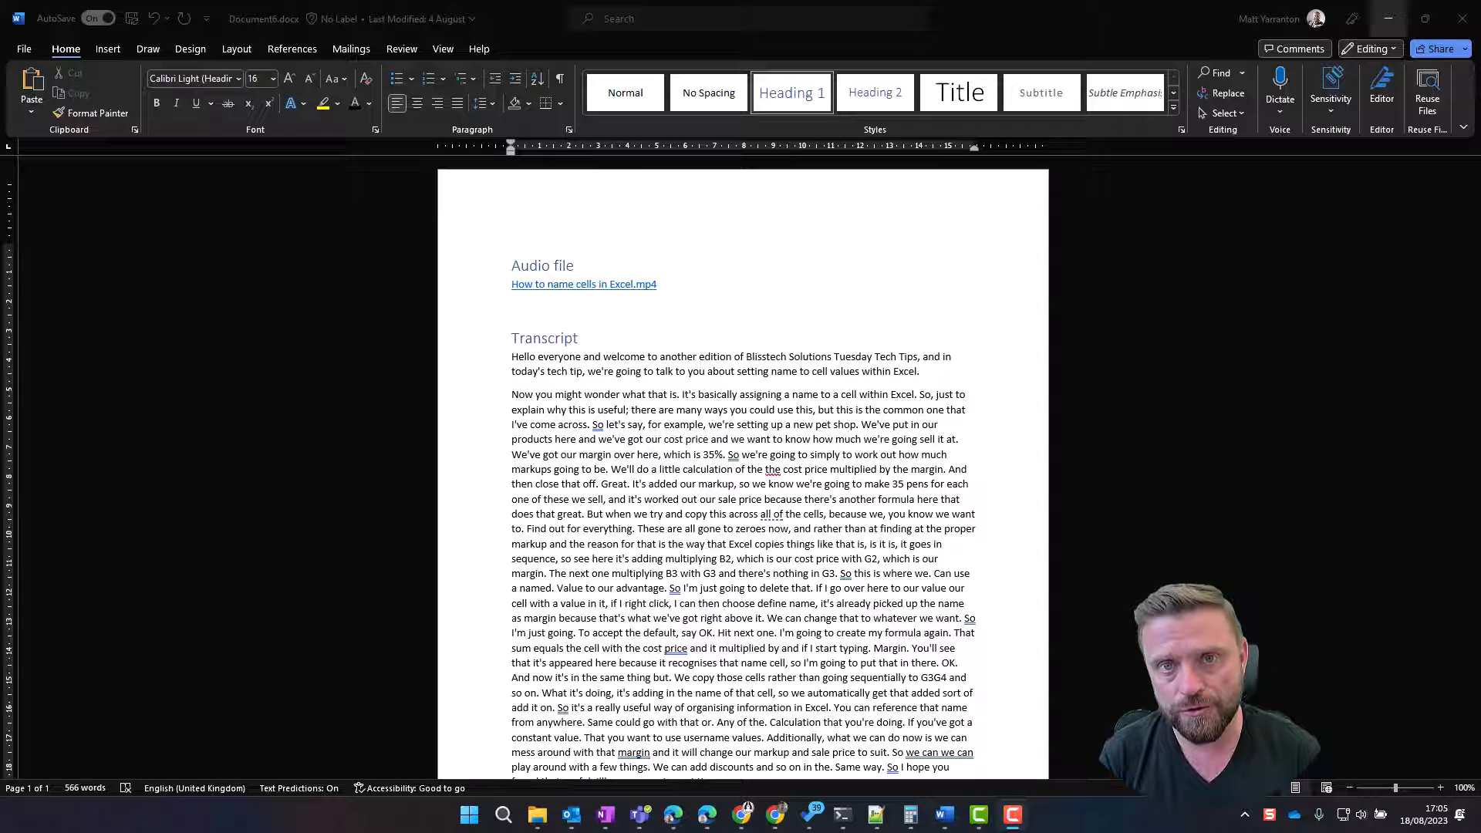
# Cycle open windows with Alt+Tab, then show Task View with Desktop 1 and Desktop 2.
pyautogui.press('alt+tab')
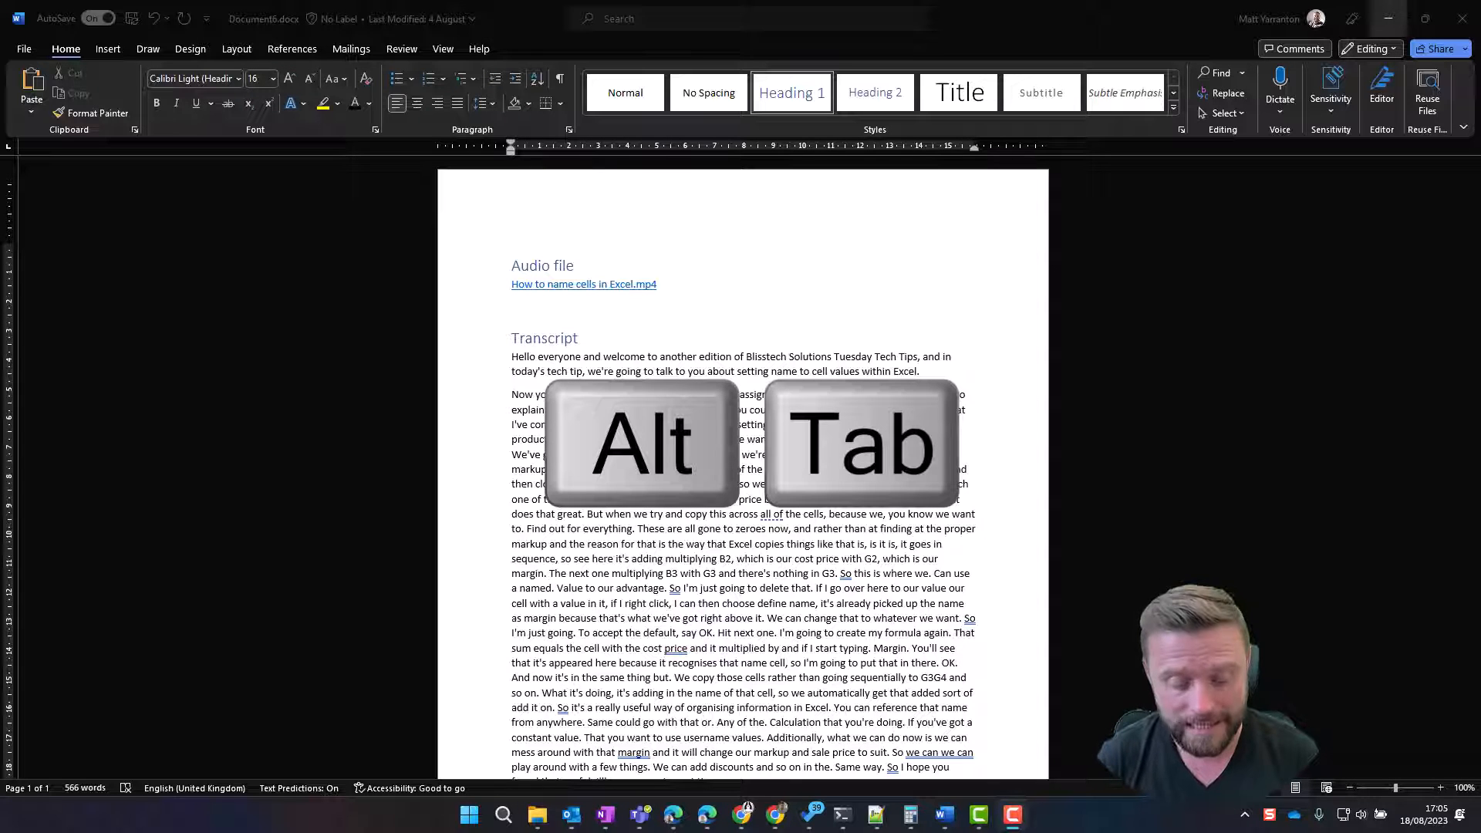
pyautogui.press('Alt+Tab')
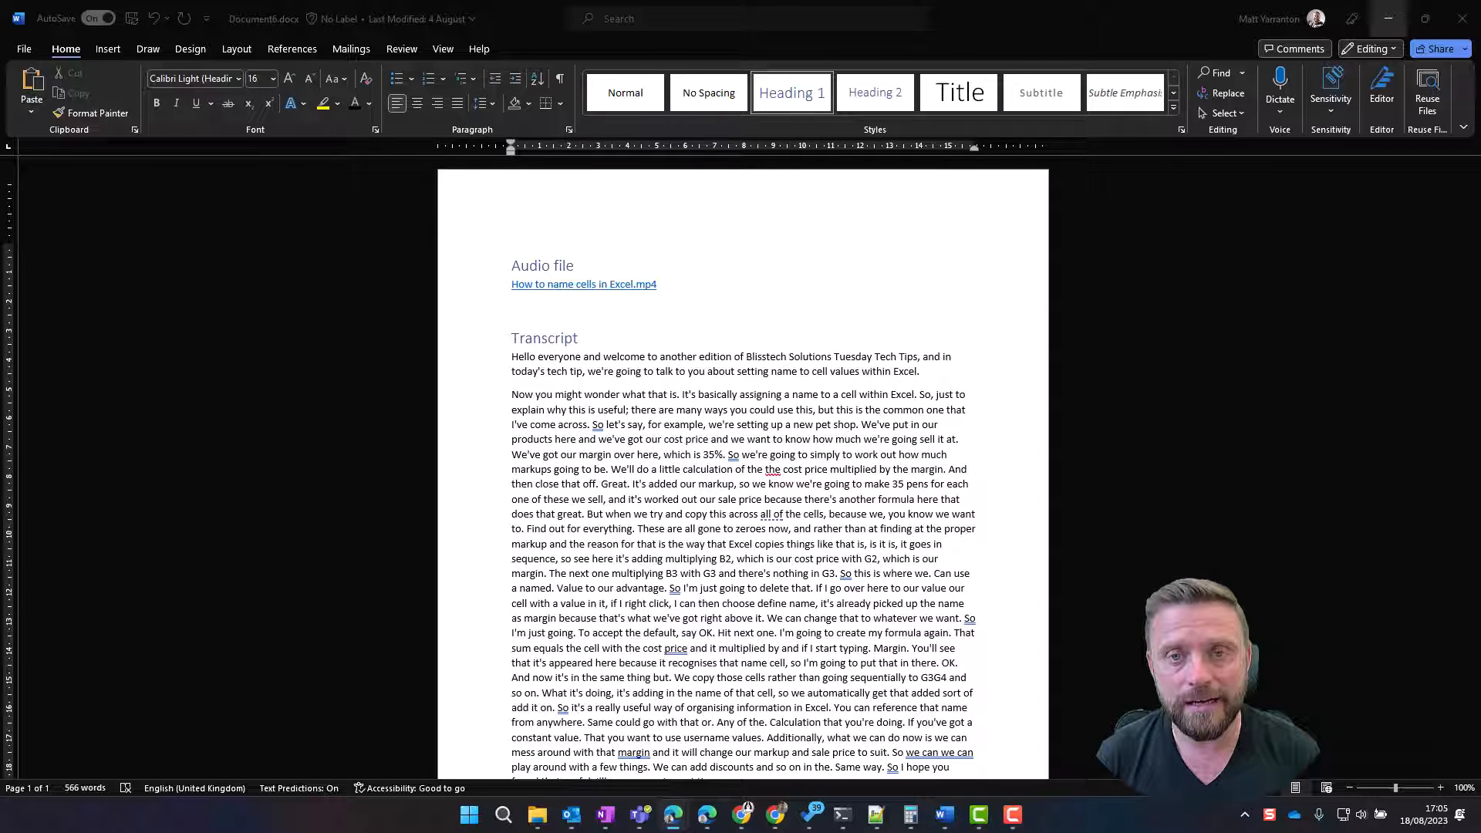
pyautogui.press('Win+Tab')
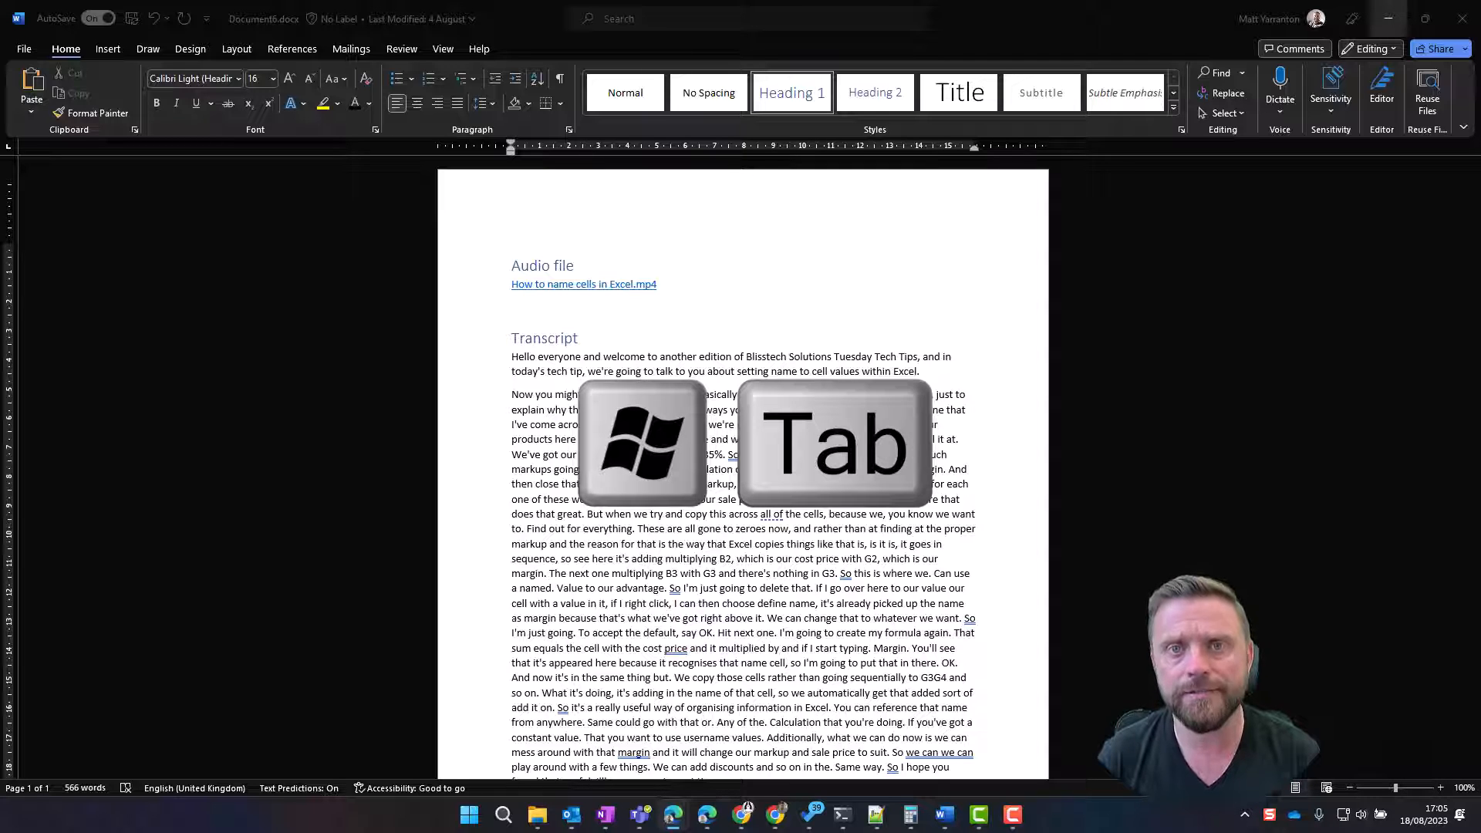
pyautogui.press('win+tab')
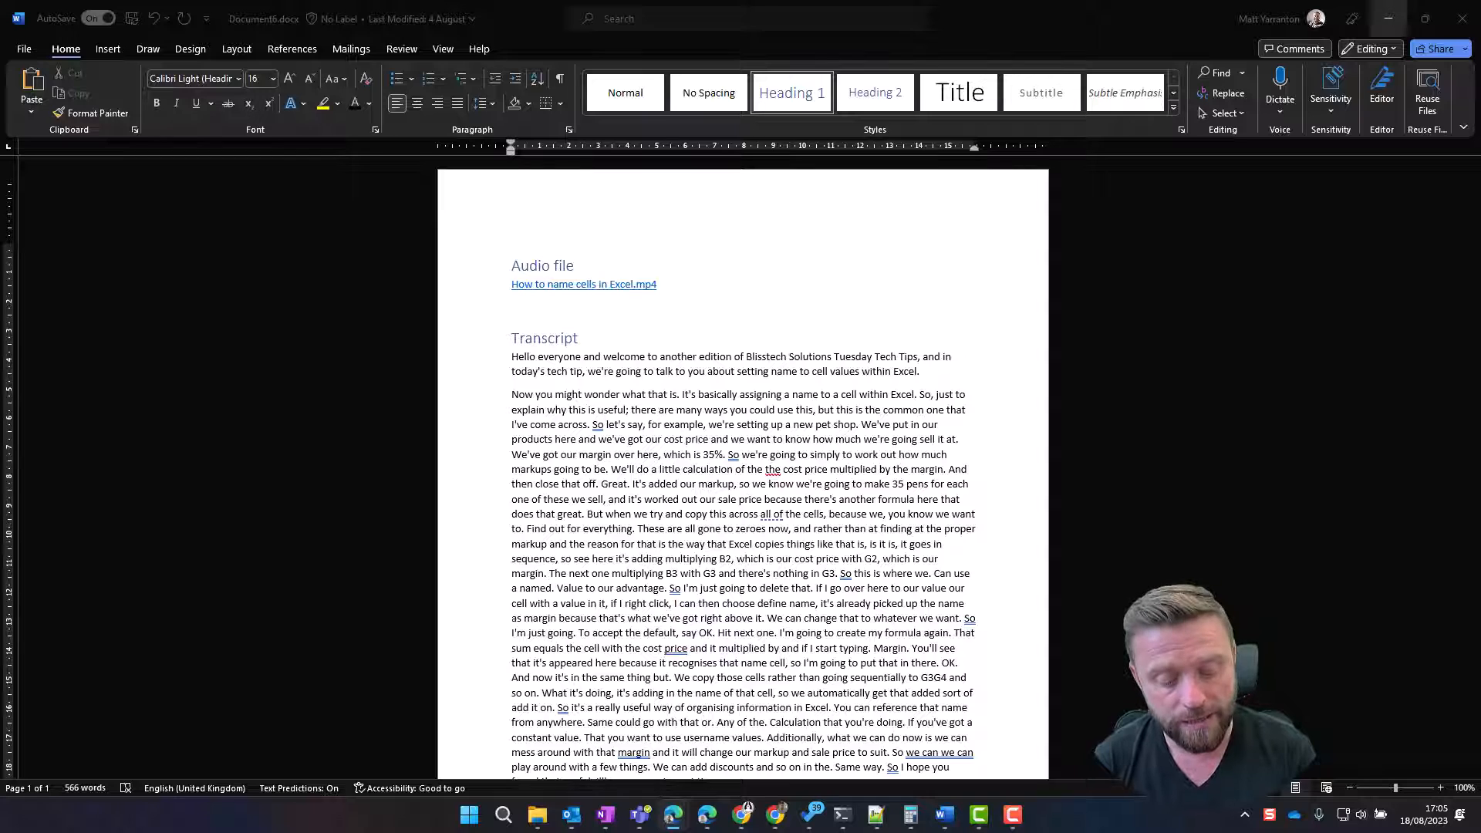
pyautogui.press('Win+Tab')
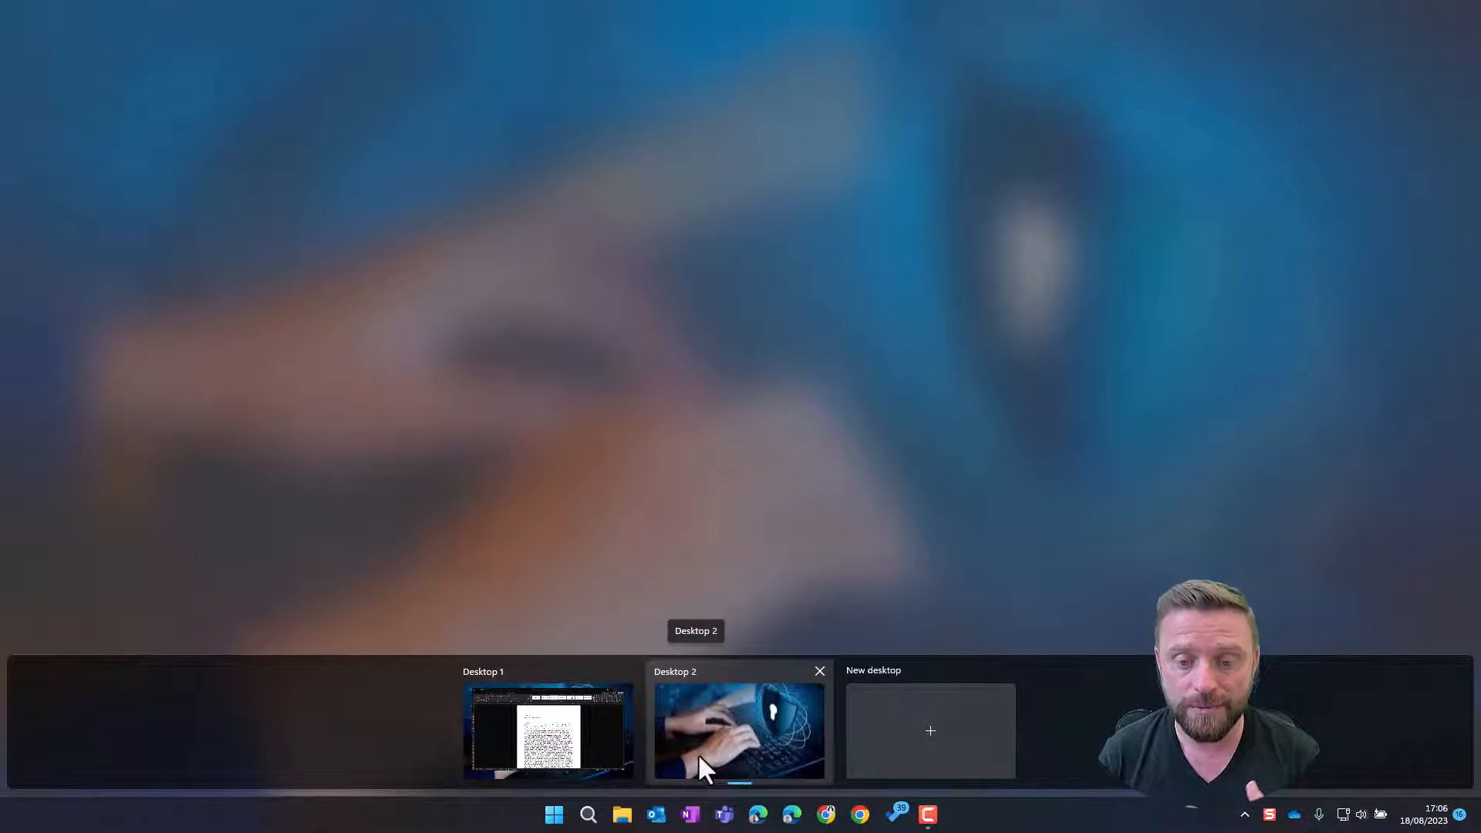
# Switch to Desktop 2 and launch Microsoft Edge there from the taskbar.
pyautogui.click(739, 728)
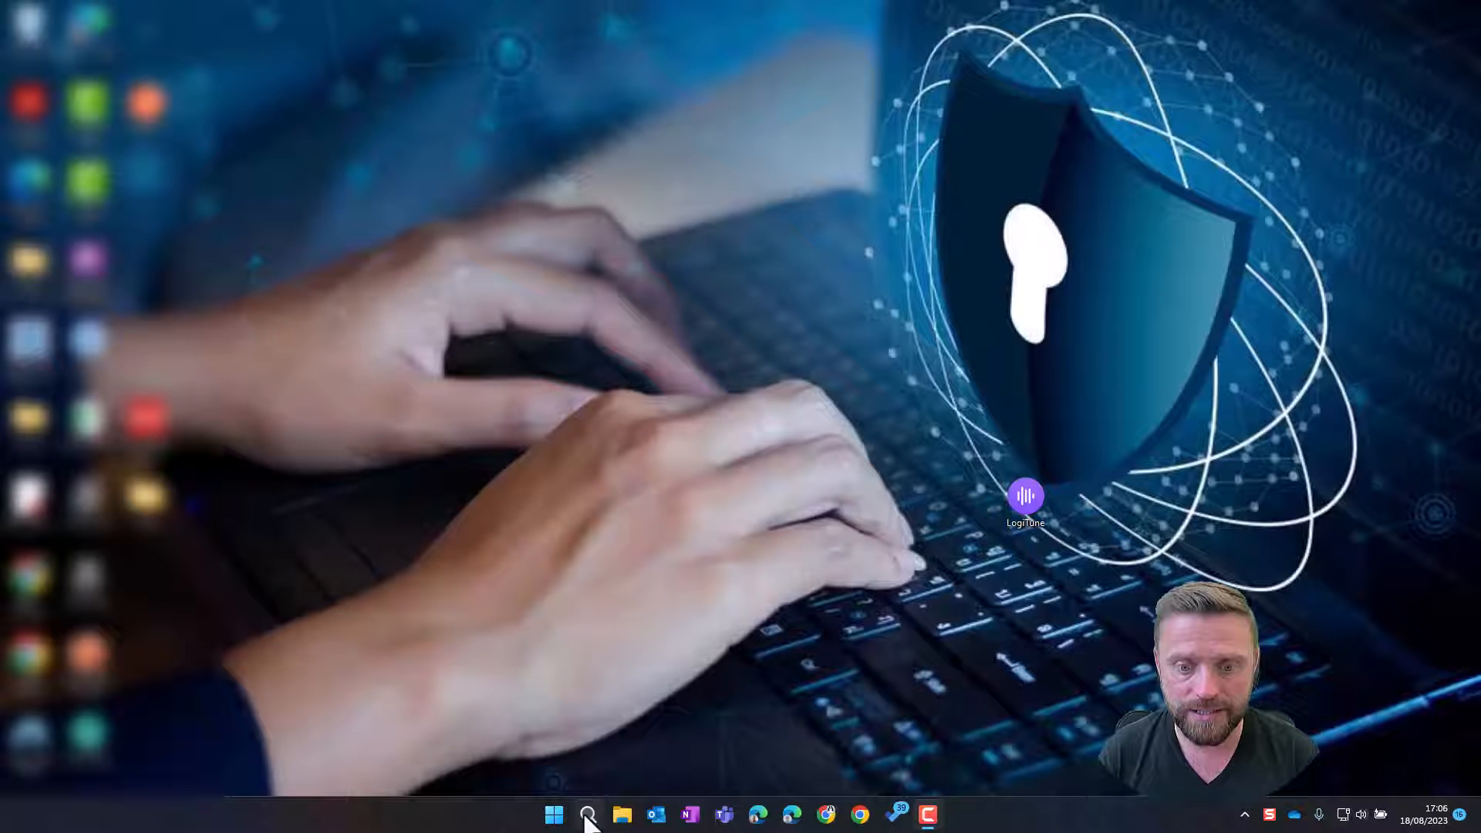
pyautogui.click(756, 815)
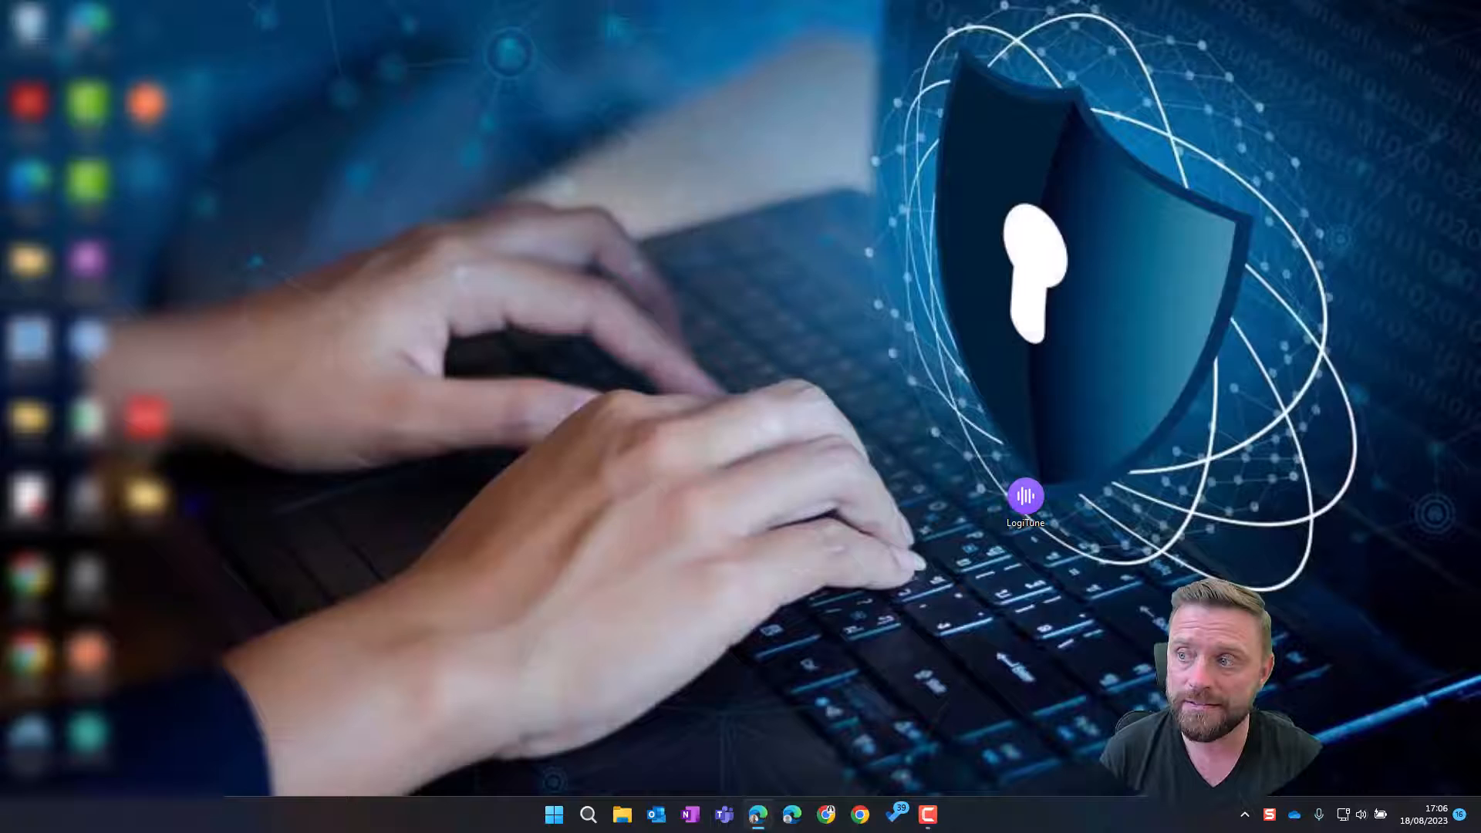
pyautogui.click(757, 813)
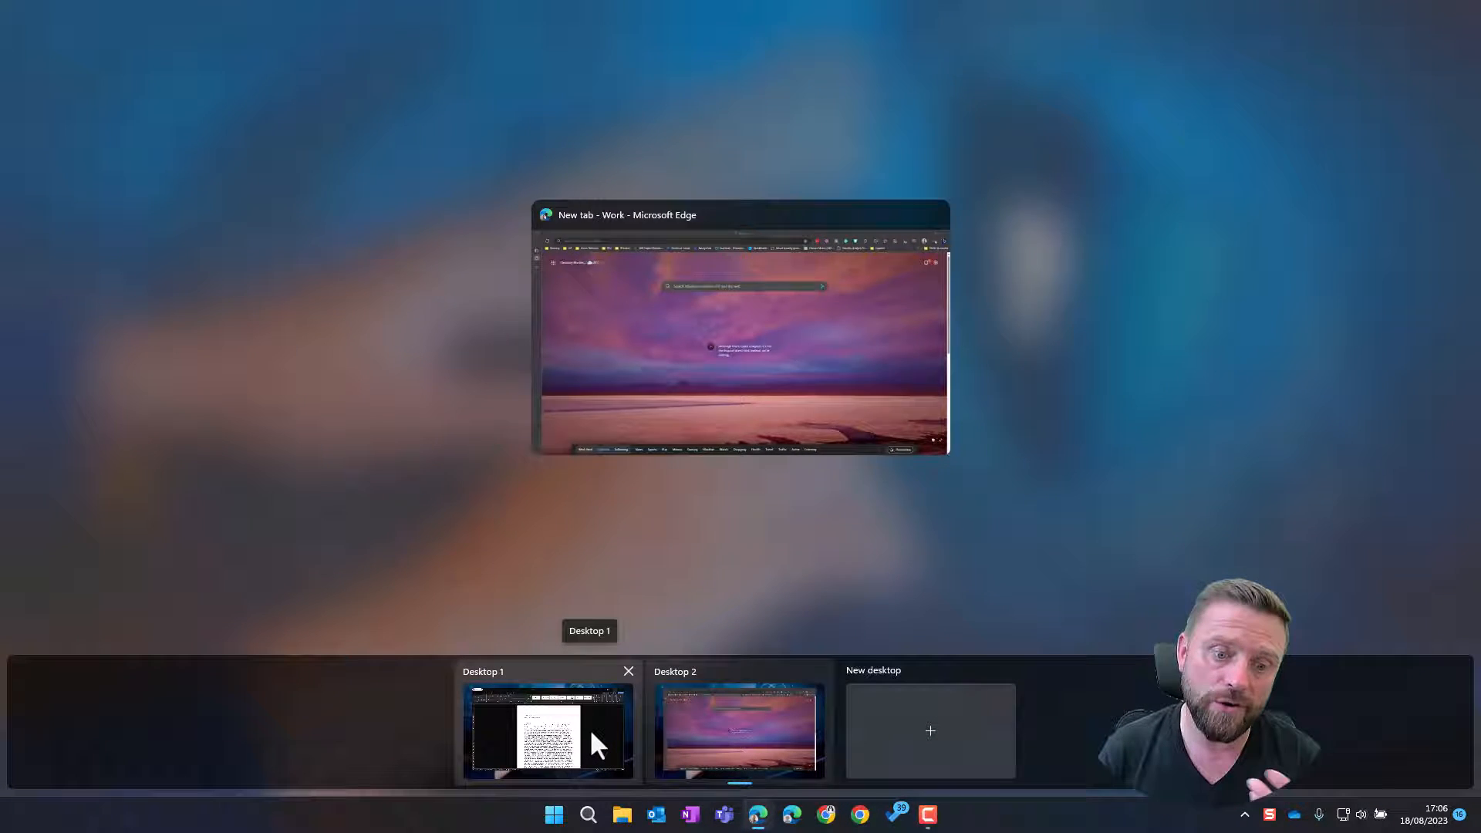
pyautogui.moveTo(738, 730)
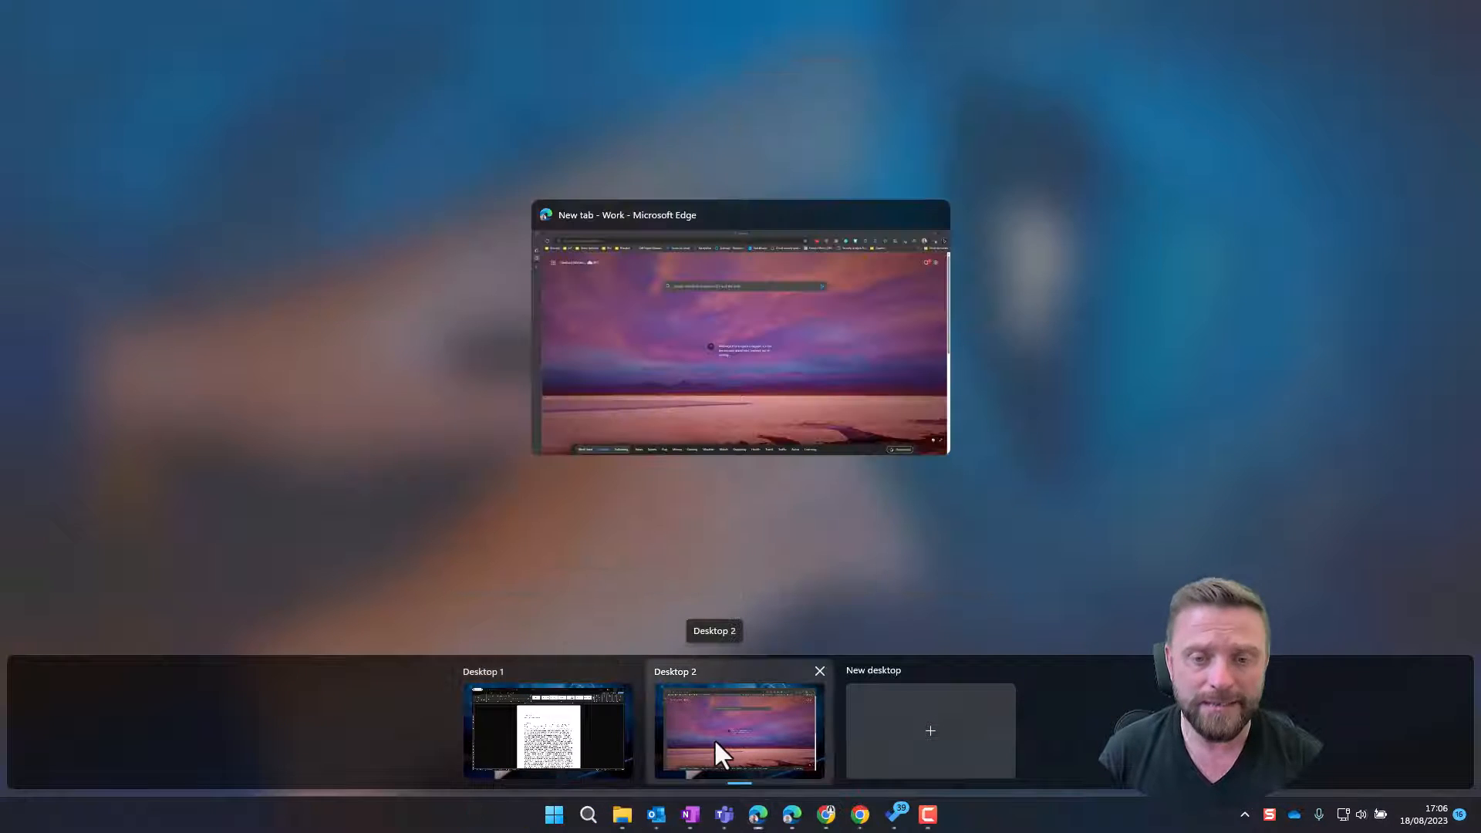